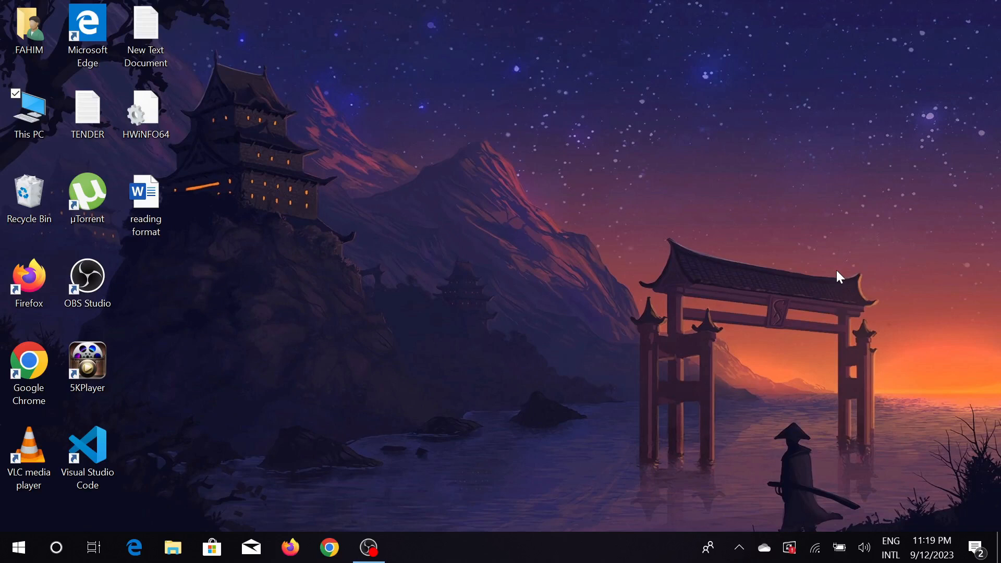
pyautogui.moveTo(481, 196)
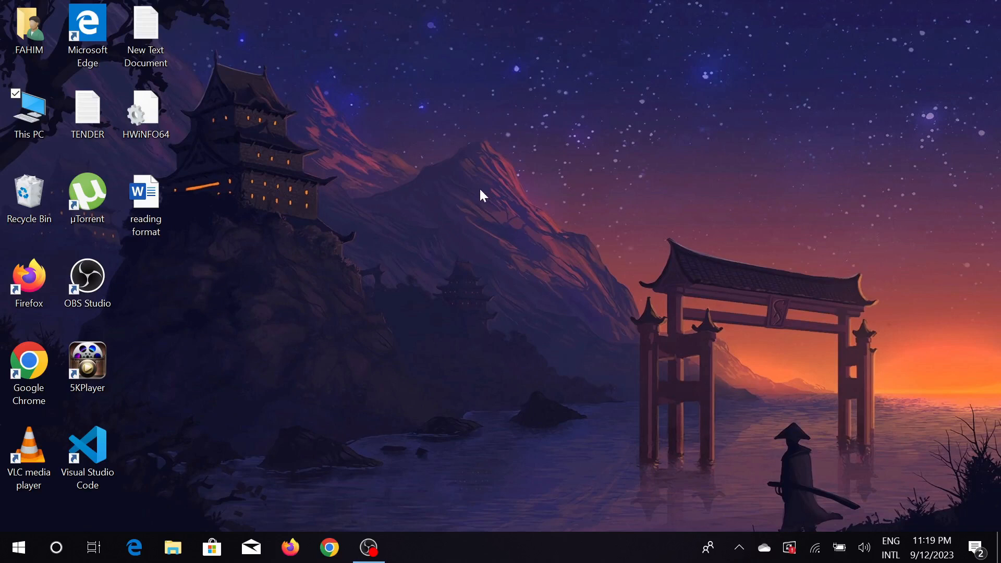
pyautogui.moveTo(326, 426)
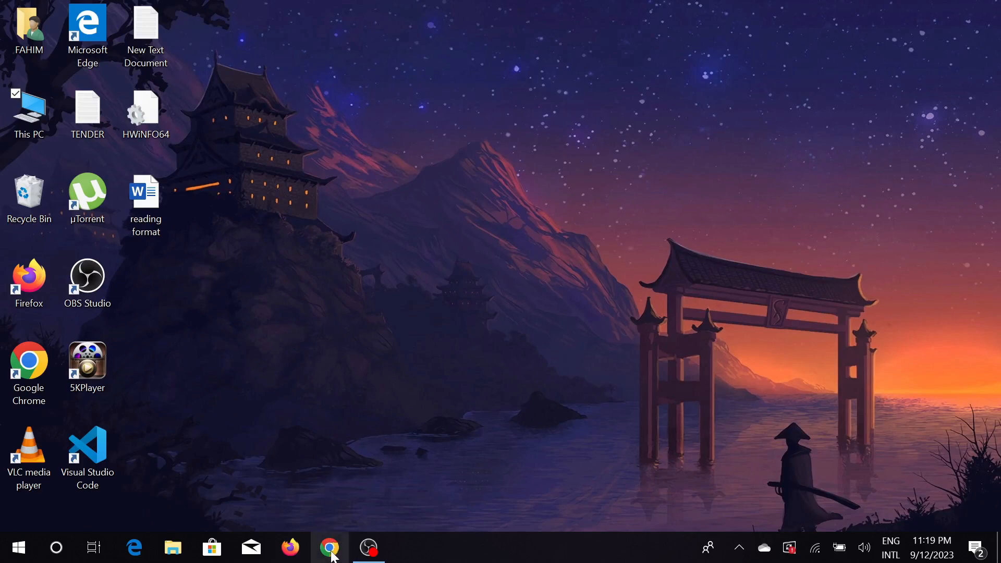
# Bring up Chrome and open the 'Download — blender.org' result from the Google search
pyautogui.click(330, 546)
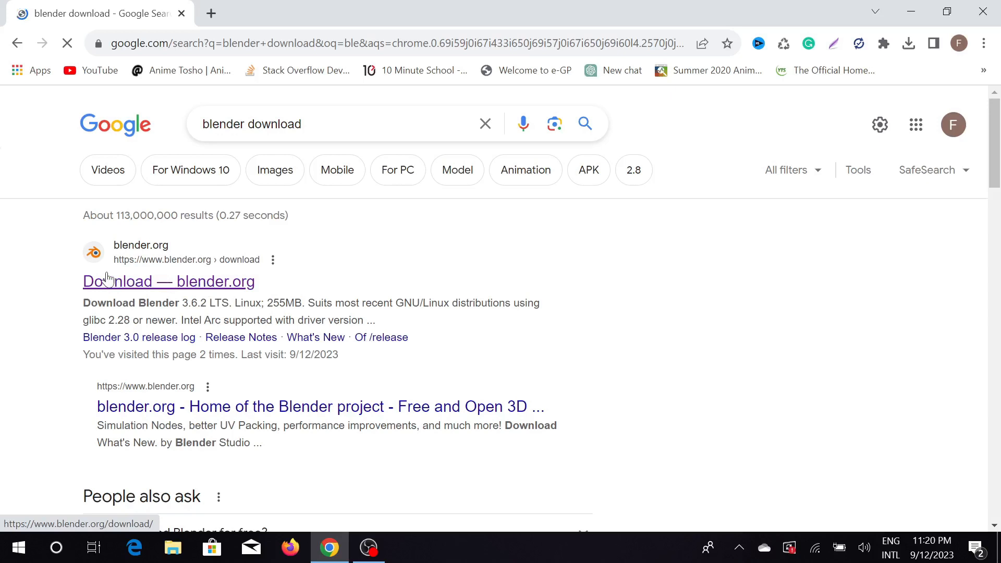
pyautogui.click(169, 281)
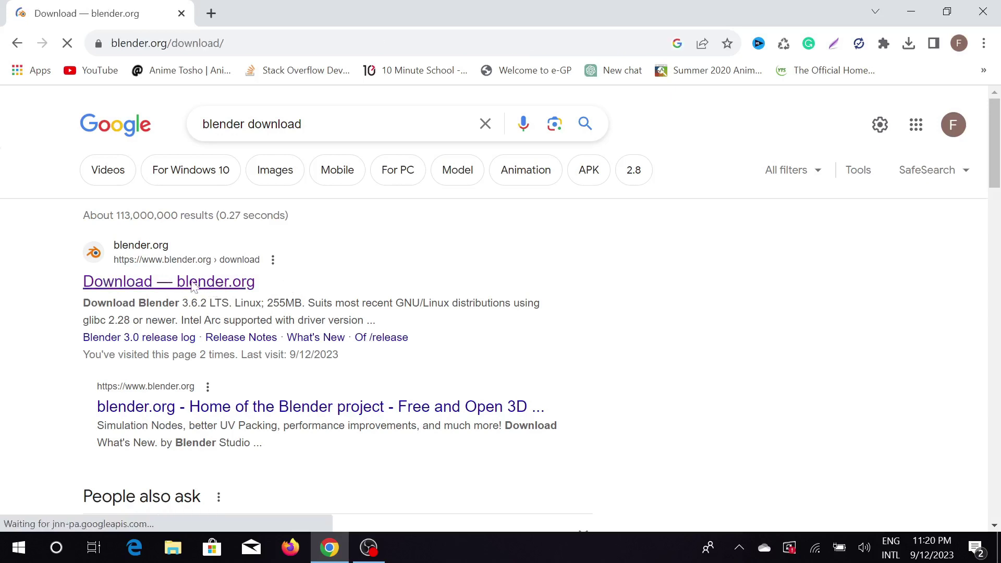
# Expand 'macOS, Linux, and other versions' on the Blender 3.6.2 download page
pyautogui.click(168, 281)
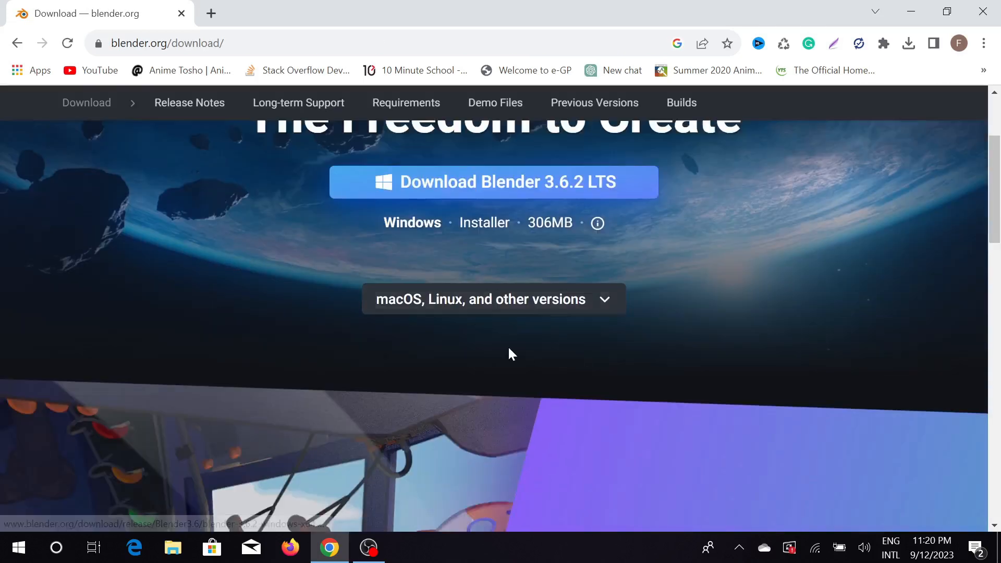
pyautogui.scroll(3)
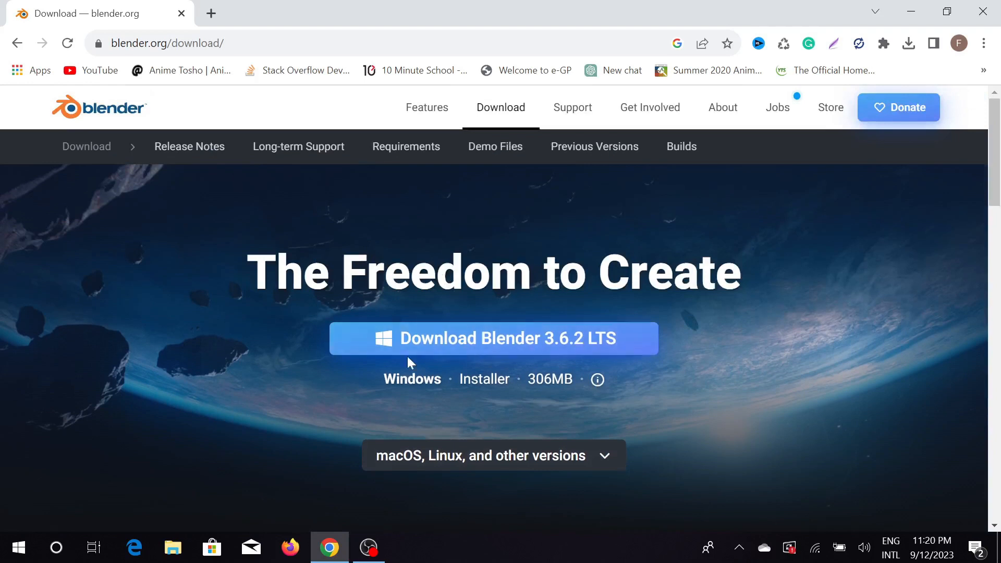
pyautogui.moveTo(537, 341)
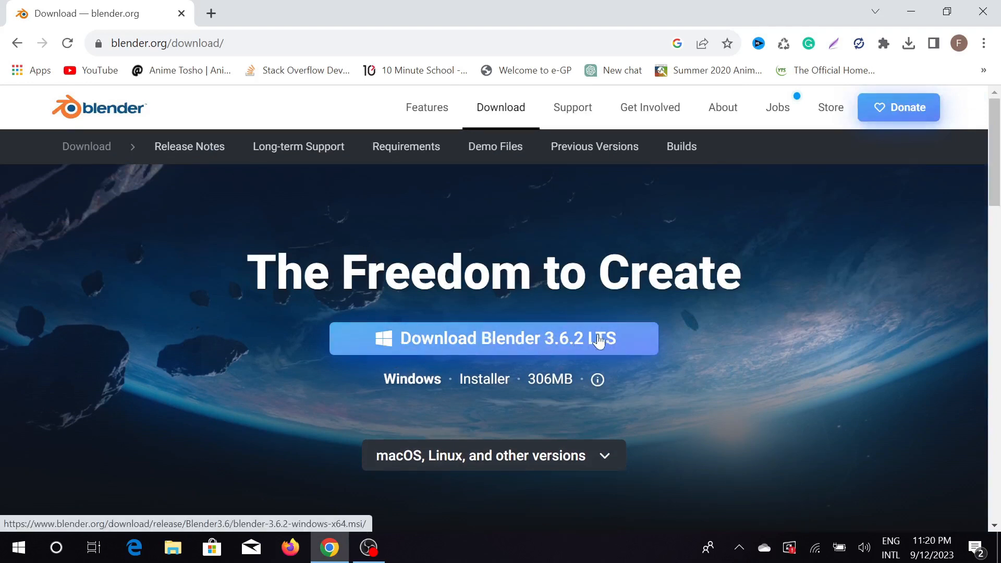
pyautogui.scroll(-3)
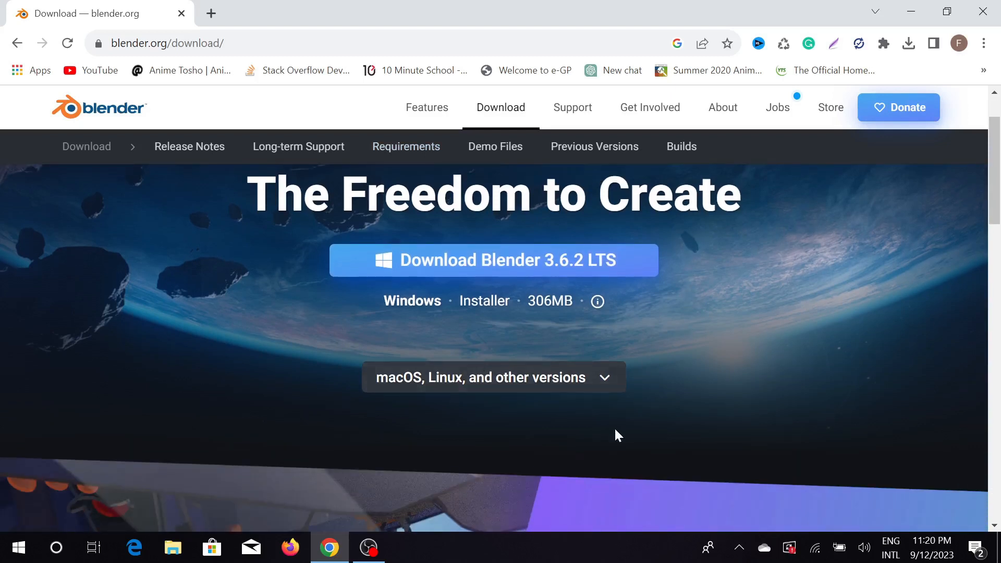
pyautogui.click(493, 377)
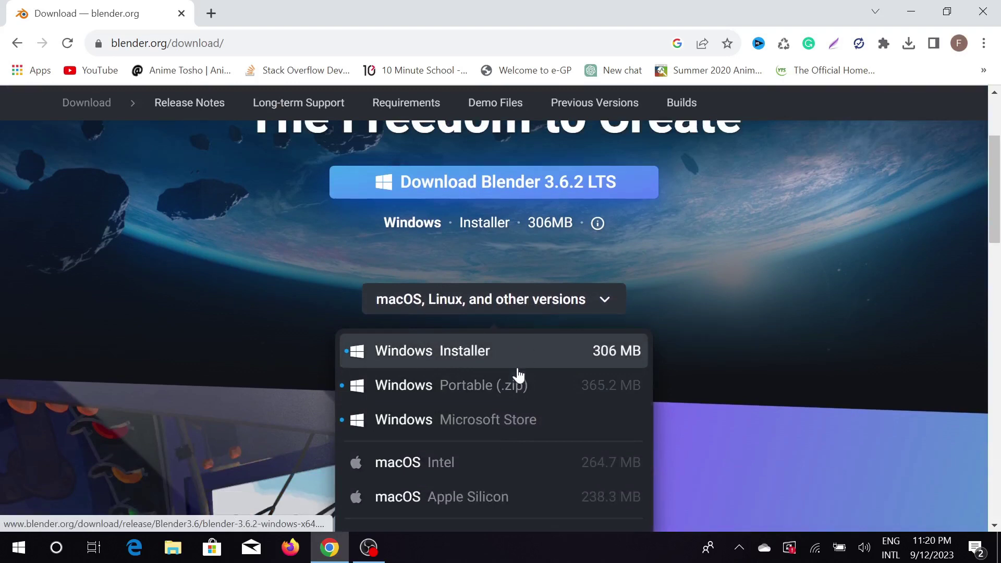
pyautogui.scroll(-3)
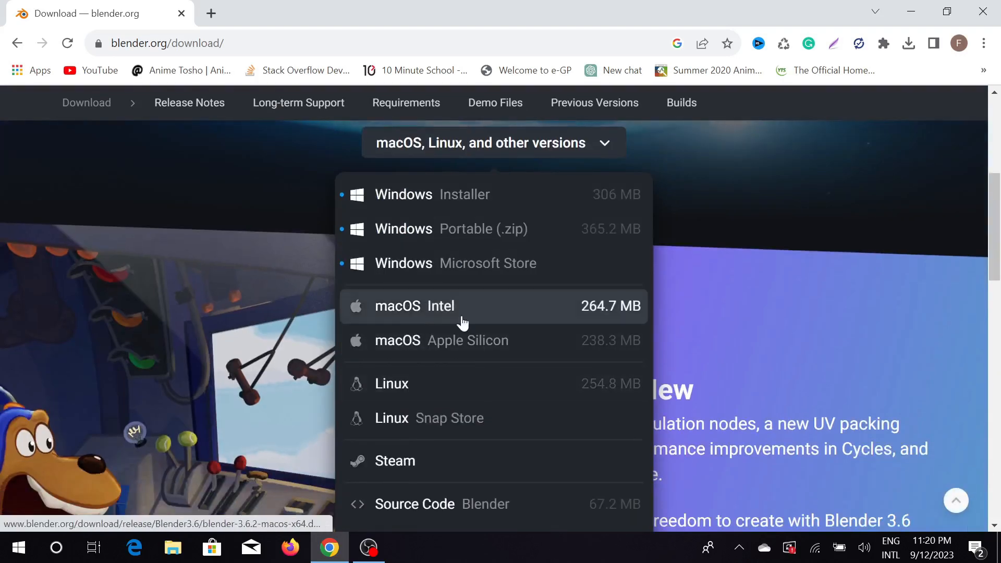
pyautogui.scroll(3)
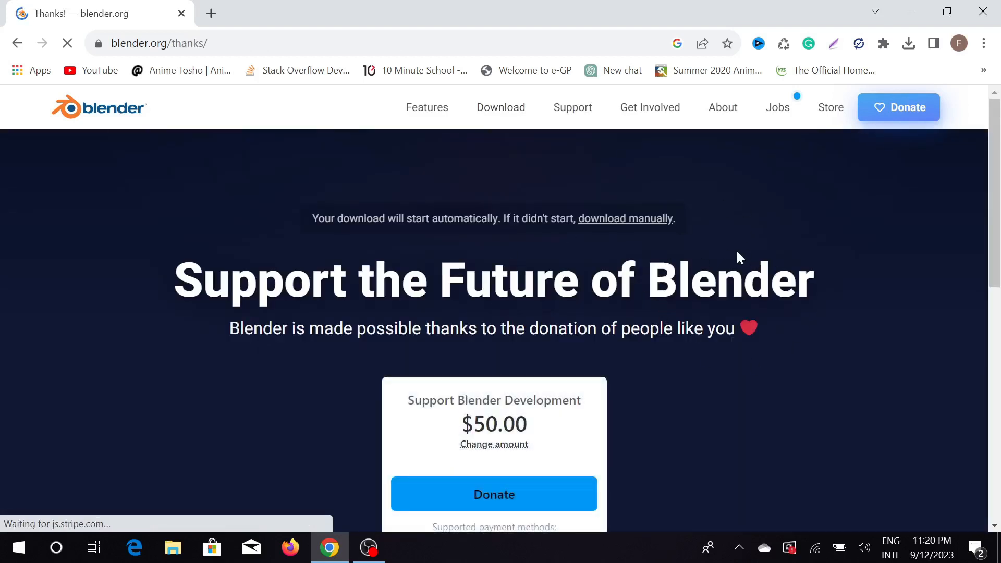
pyautogui.moveTo(696, 249)
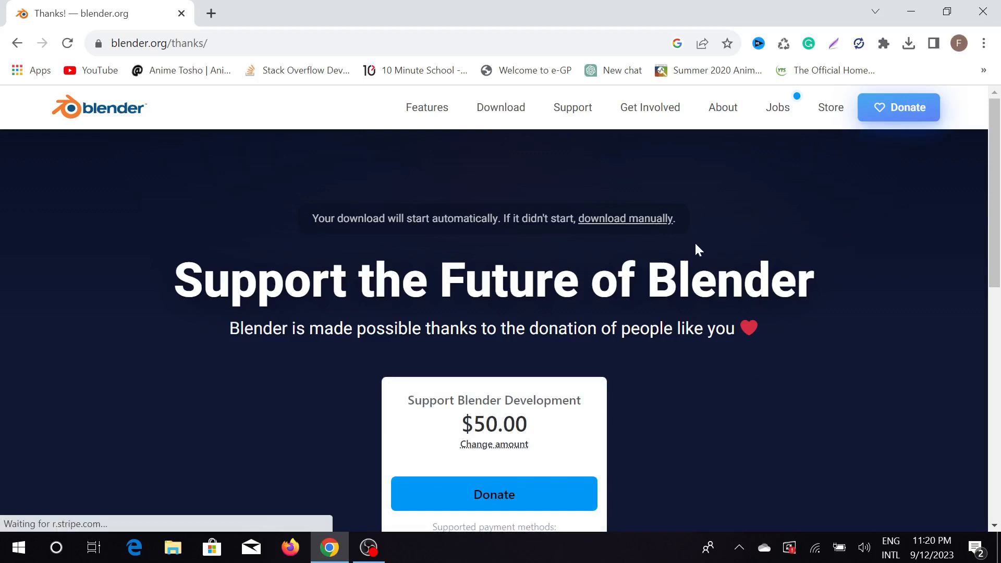
# Check the Blender 3.6.2 Windows installer's progress in Chrome's downloads list
pyautogui.click(907, 43)
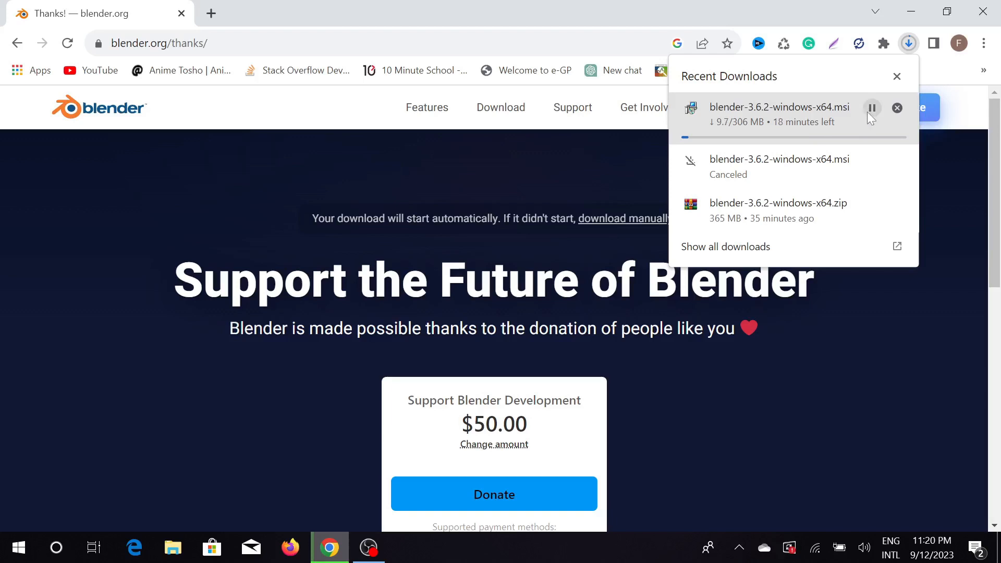
pyautogui.click(896, 76)
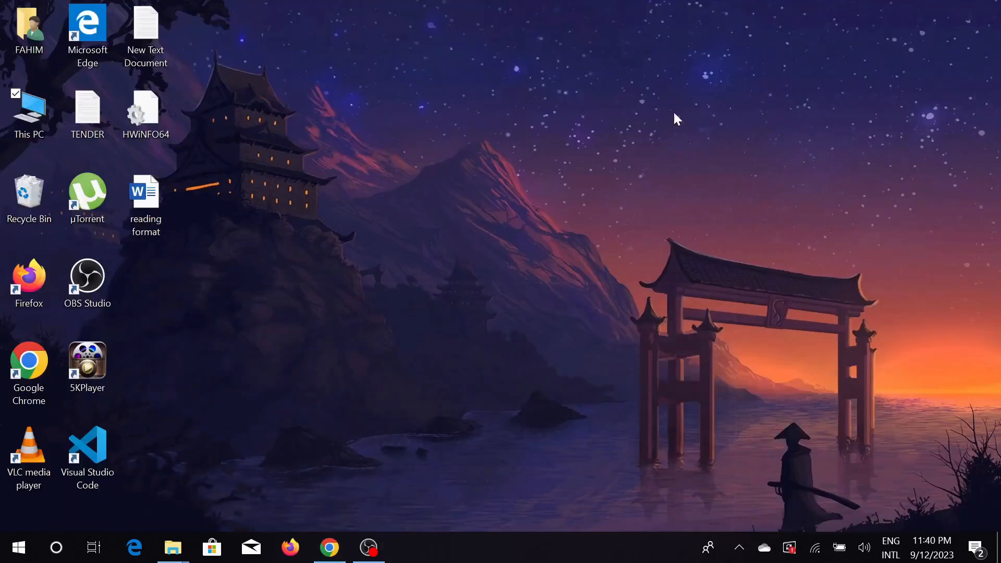
# Run the Blender .msi installer from Local Disk (D:) via This PC
pyautogui.doubleClick(28, 115)
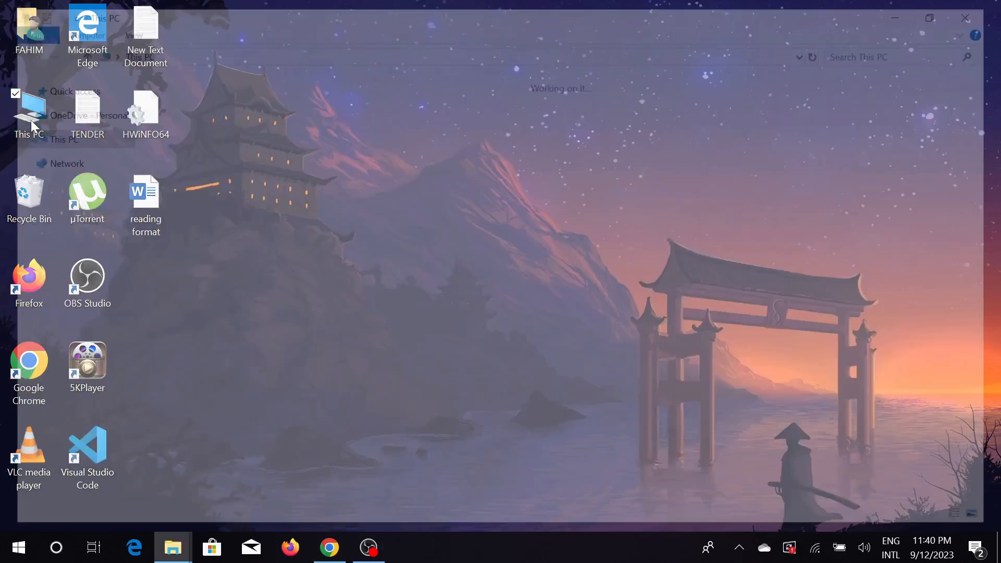
pyautogui.click(28, 114)
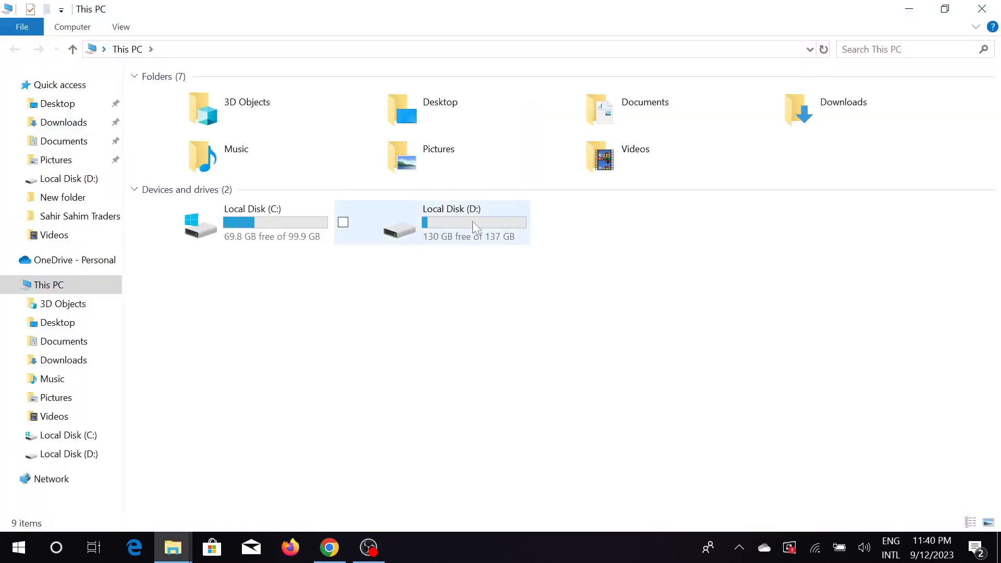
pyautogui.doubleClick(451, 222)
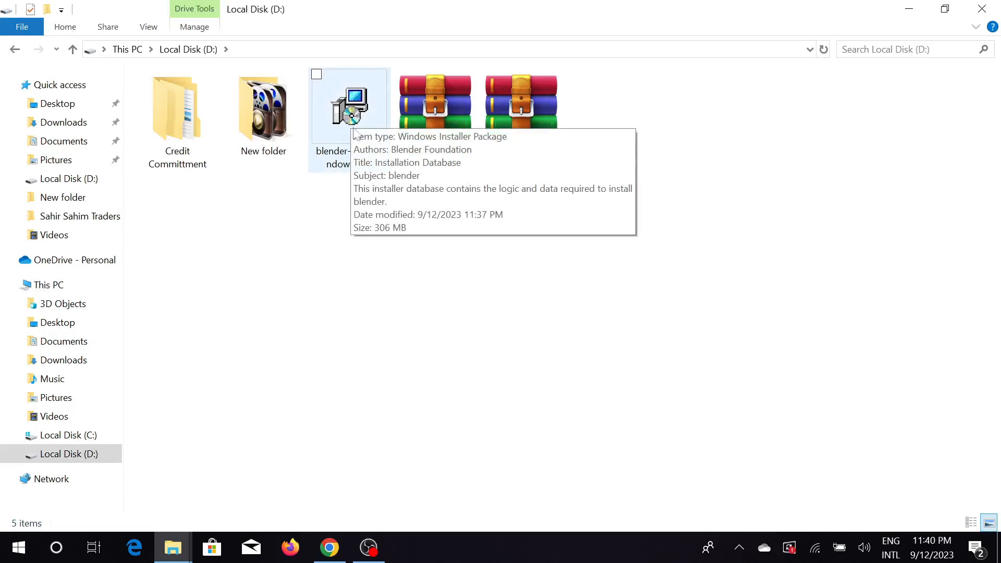
pyautogui.doubleClick(349, 106)
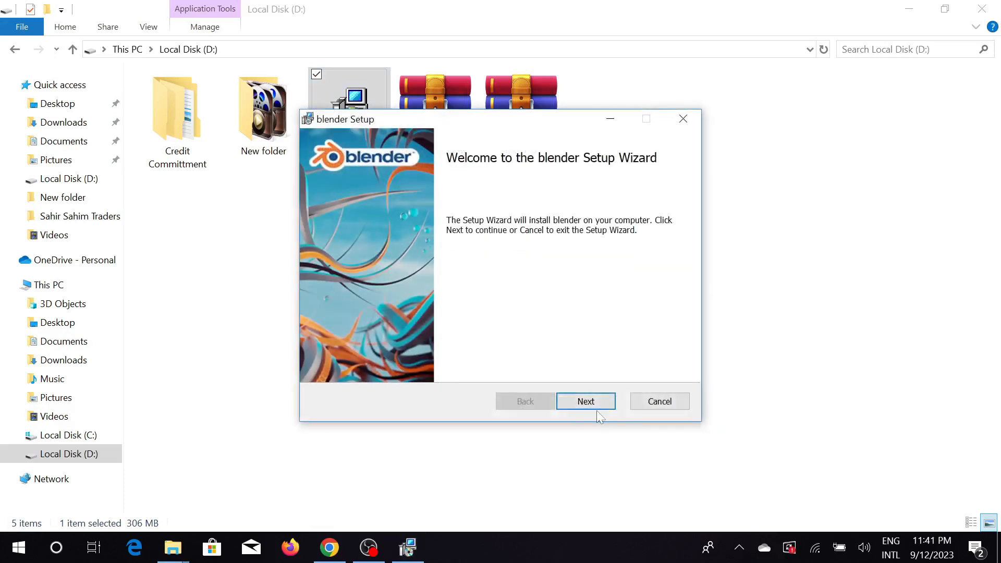
# Pass the welcome page and accept the GNU GPL license terms
pyautogui.click(584, 401)
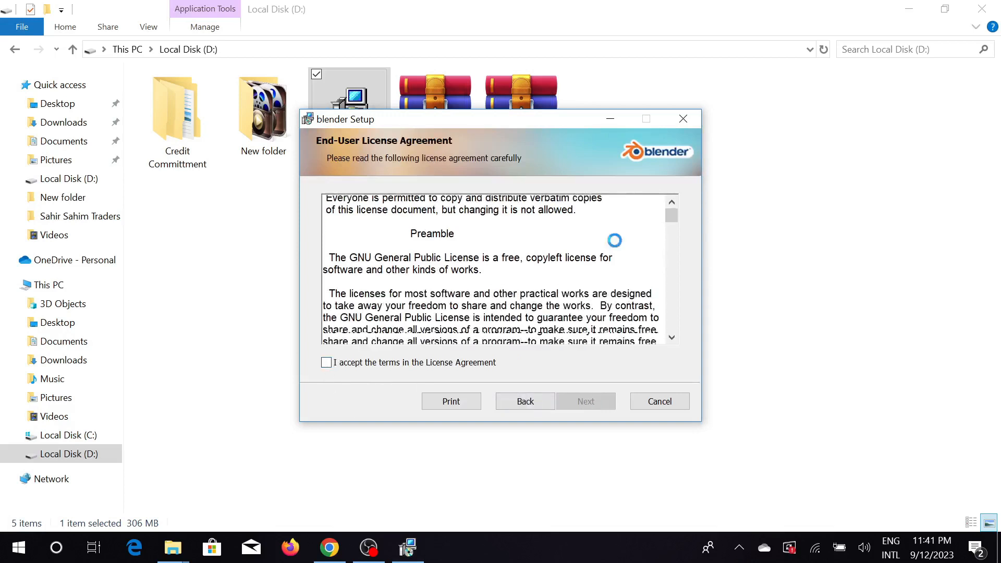
pyautogui.scroll(-3)
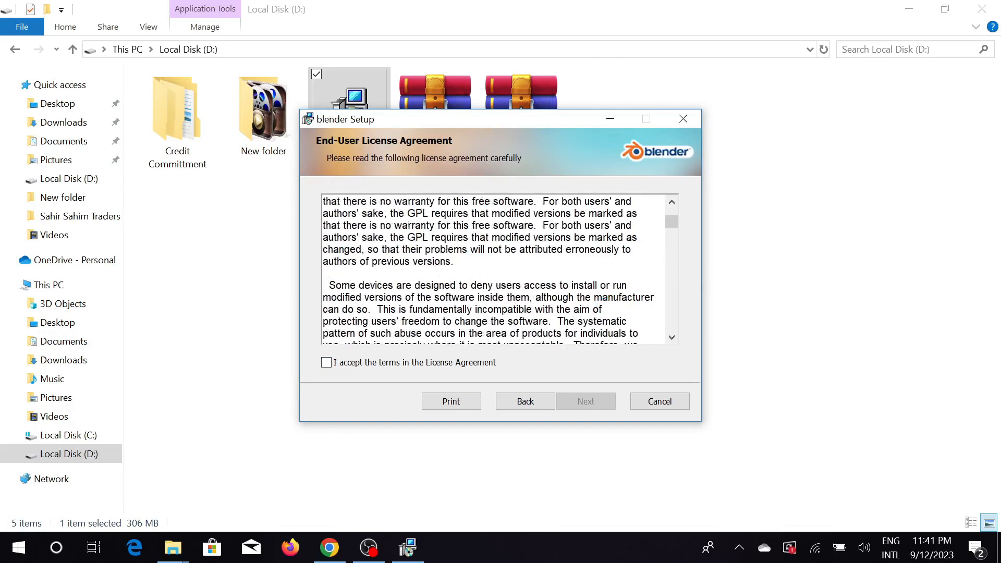
pyautogui.scroll(3)
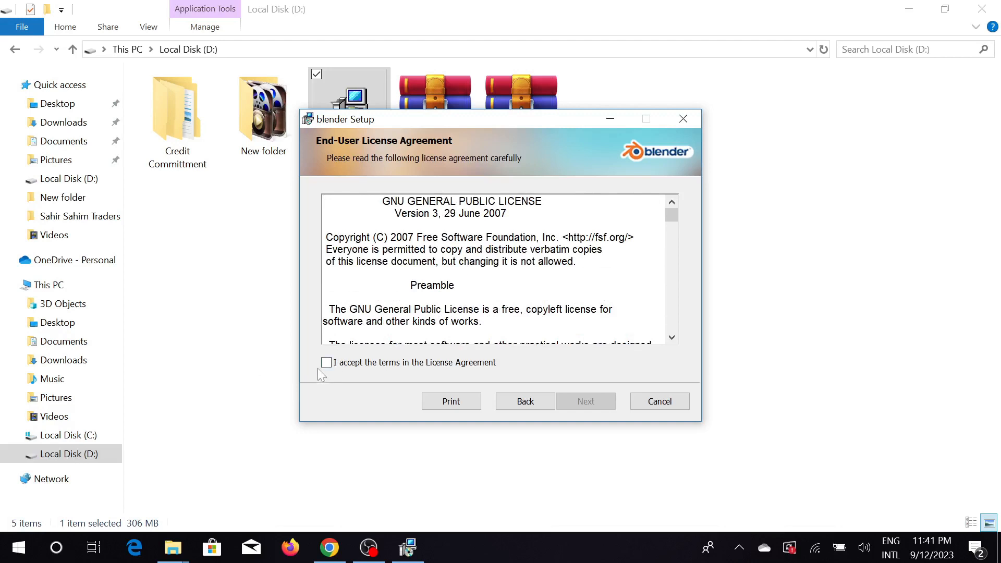
pyautogui.click(326, 361)
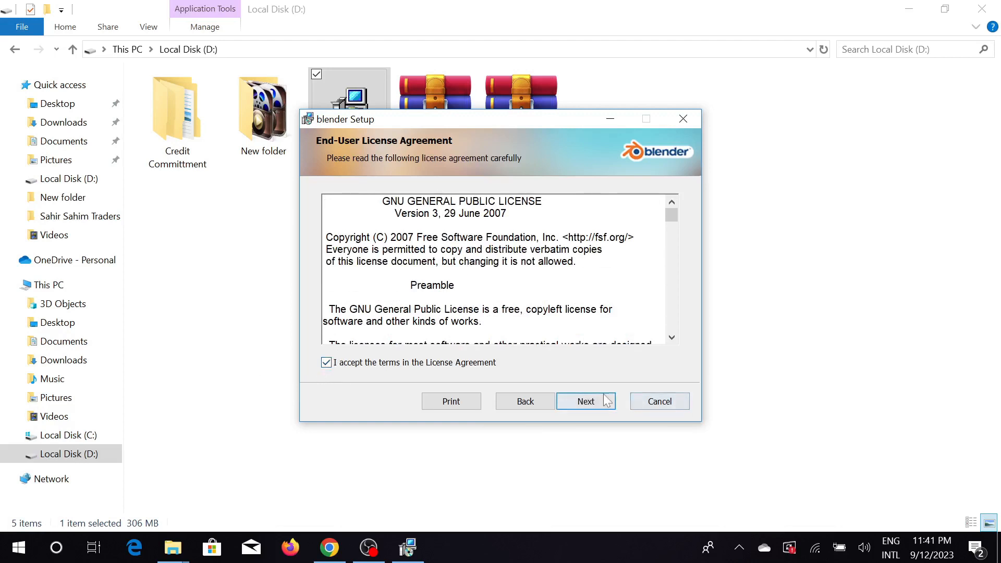
pyautogui.click(585, 400)
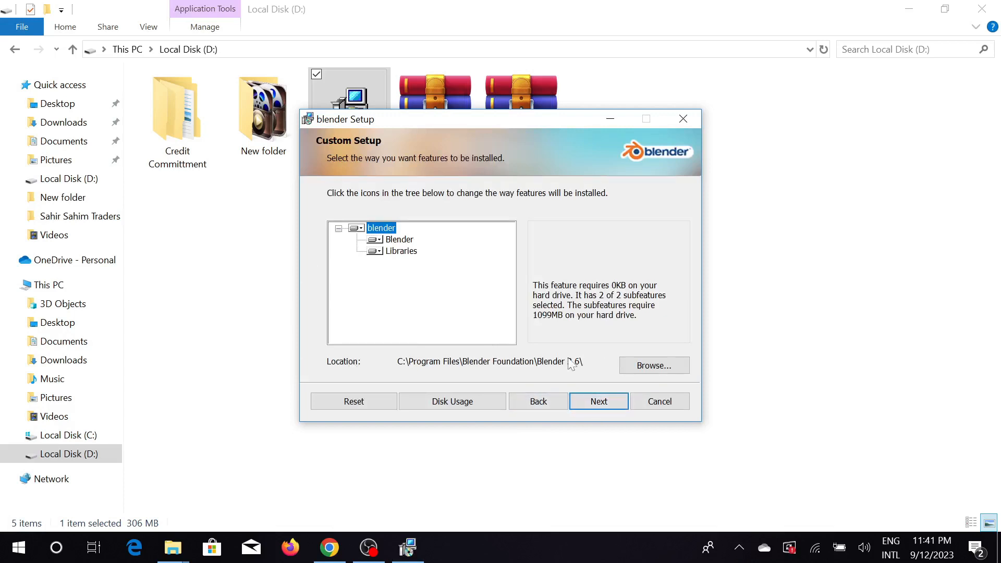
pyautogui.moveTo(352, 278)
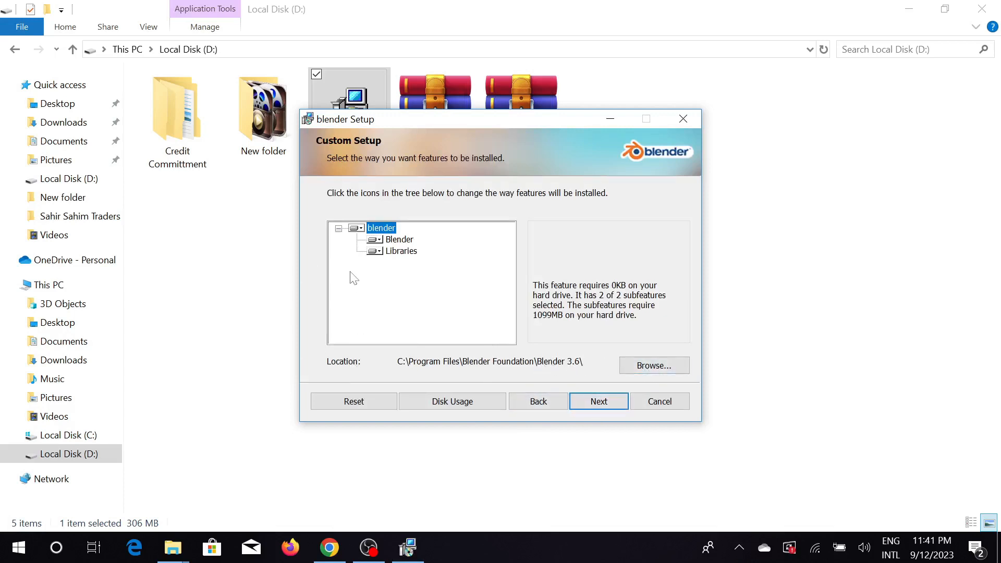
pyautogui.moveTo(491, 322)
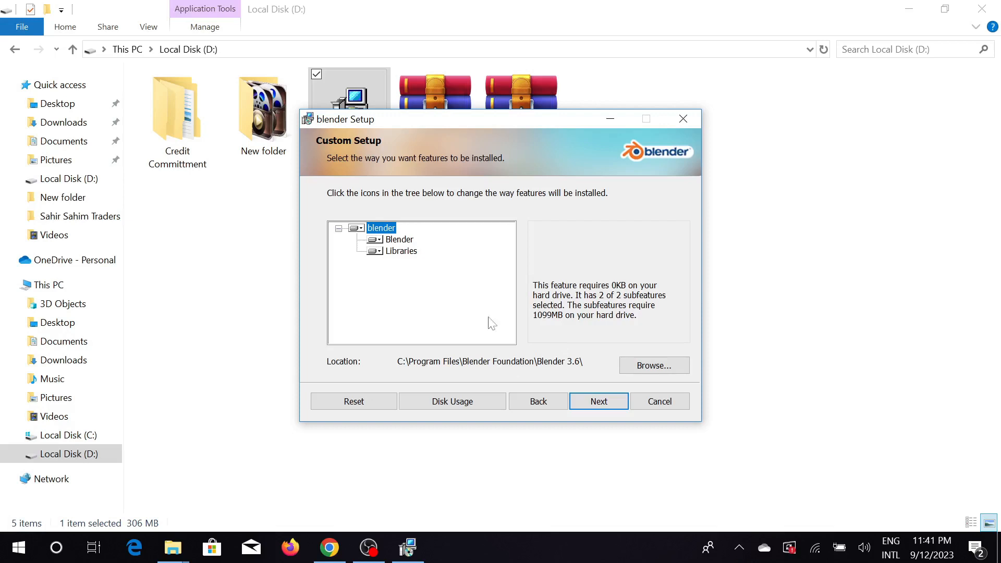
pyautogui.moveTo(598, 400)
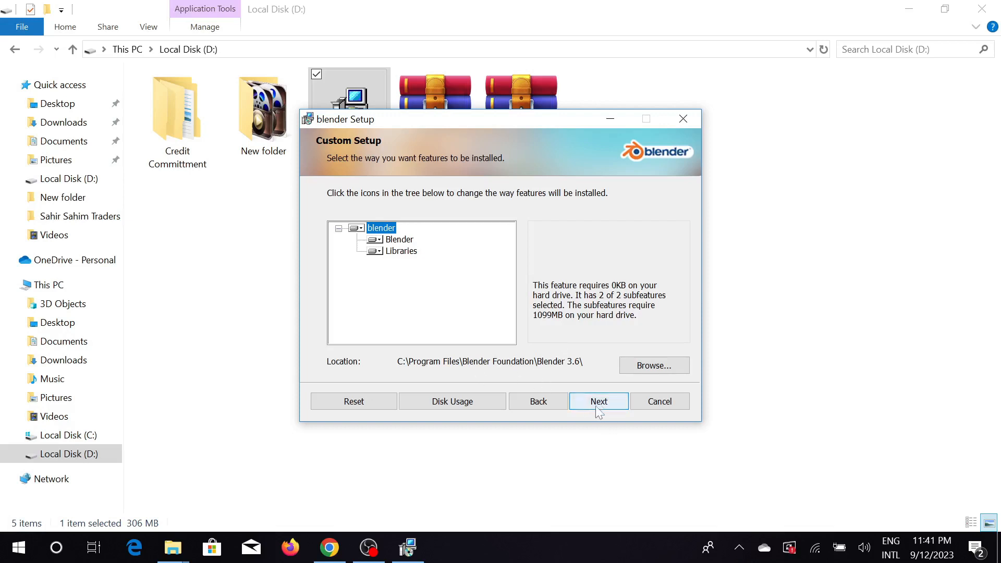
# Keep default Custom Setup features and location, advancing to Ready to install
pyautogui.click(598, 401)
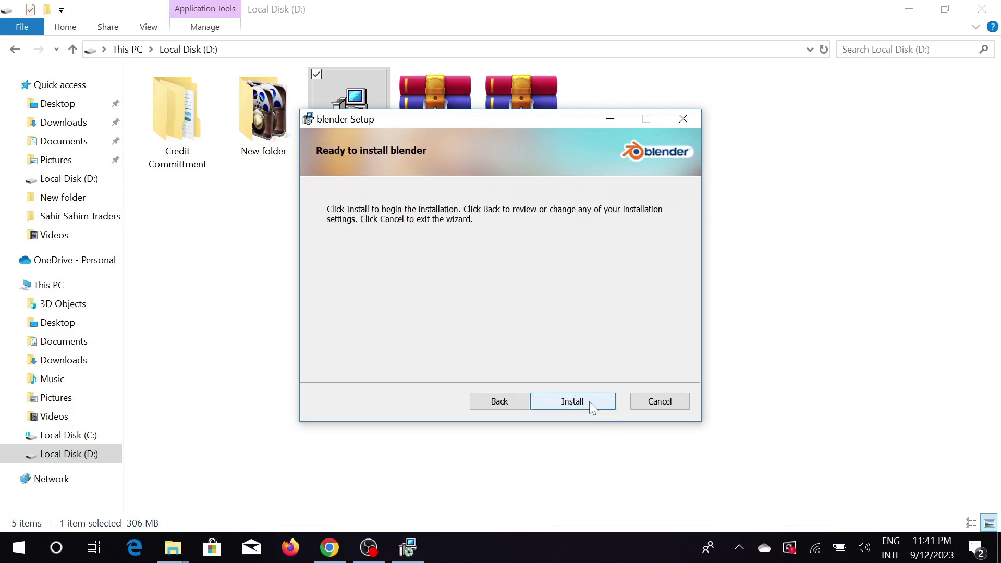
# Install Blender, close the finished wizard, and launch Blender via a Start search for 'ble'
pyautogui.click(571, 401)
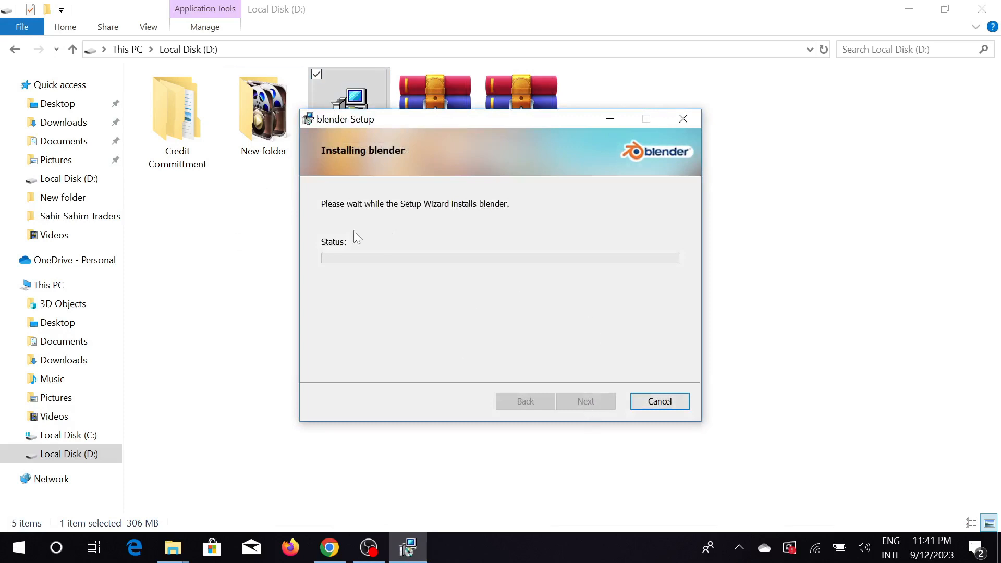
pyautogui.moveTo(382, 244)
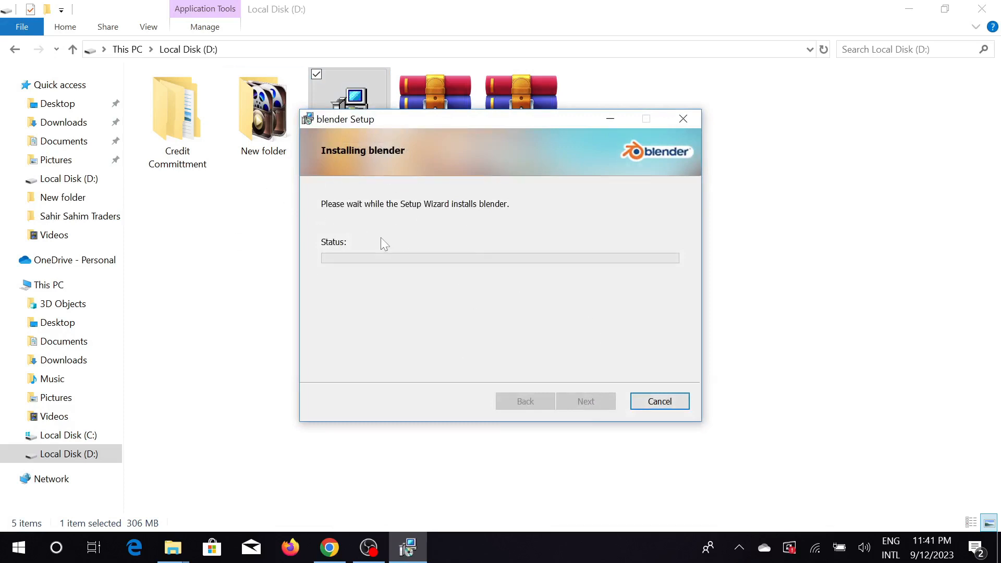
pyautogui.moveTo(408, 303)
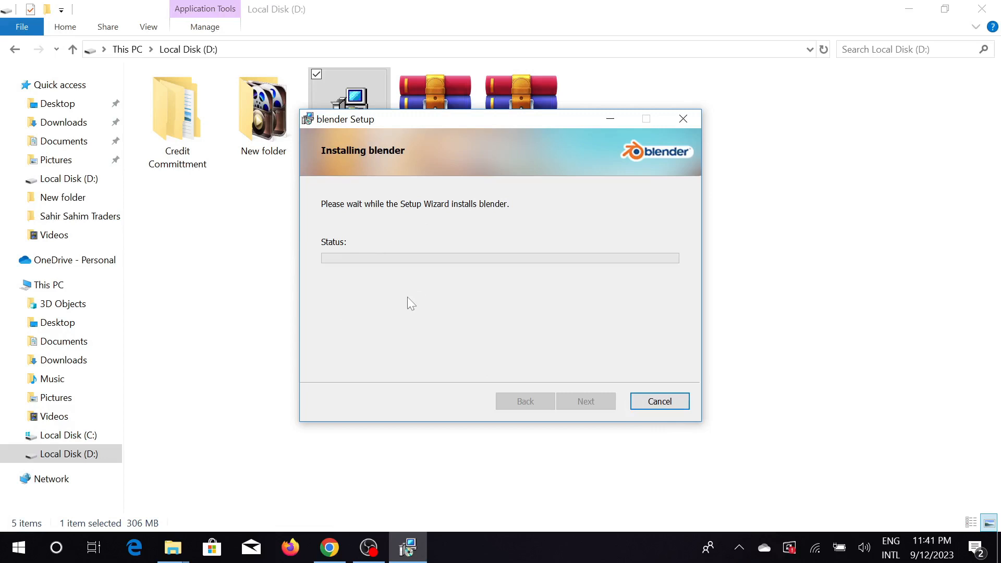
pyautogui.moveTo(531, 299)
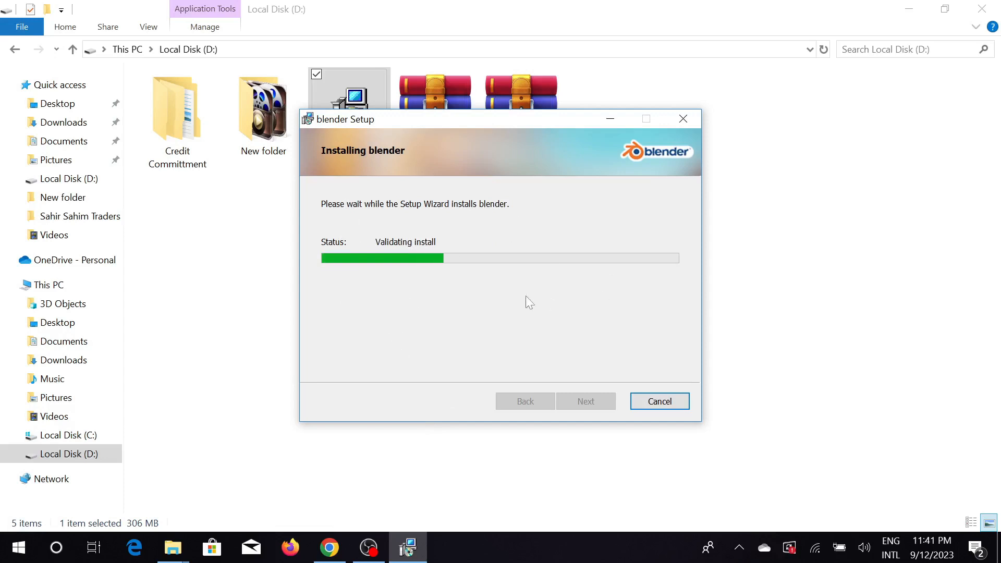
pyautogui.moveTo(586, 283)
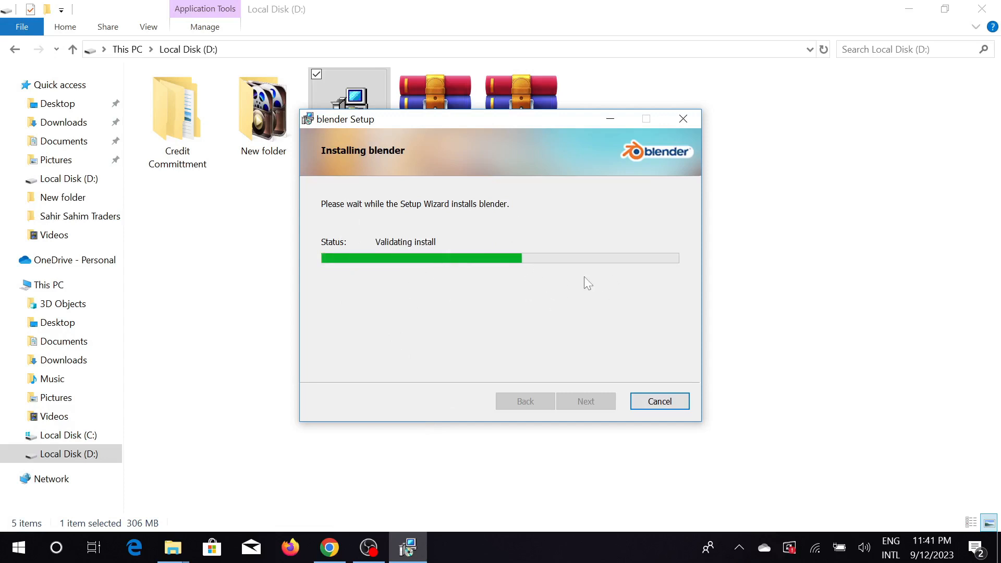
pyautogui.moveTo(503, 333)
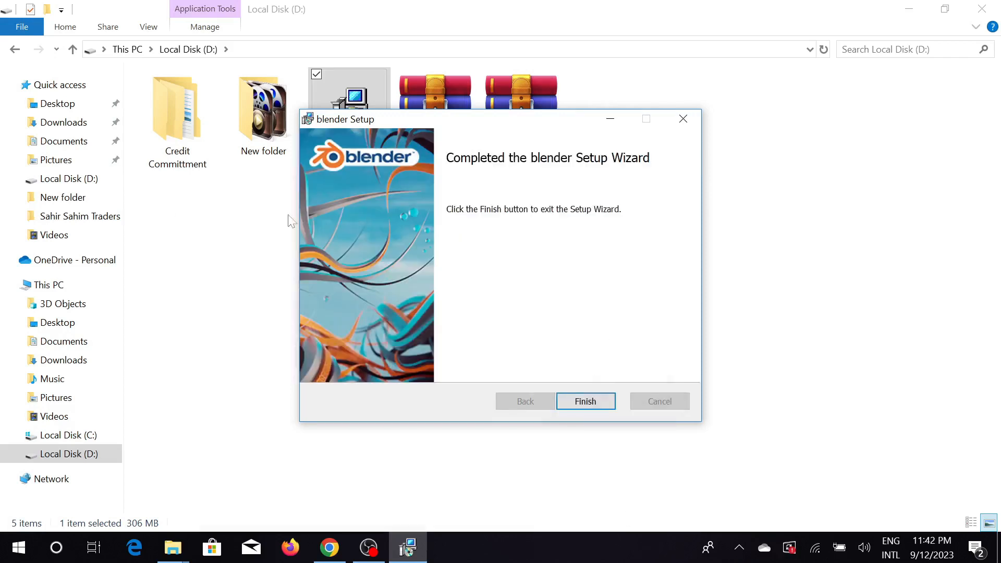
pyautogui.moveTo(434, 343)
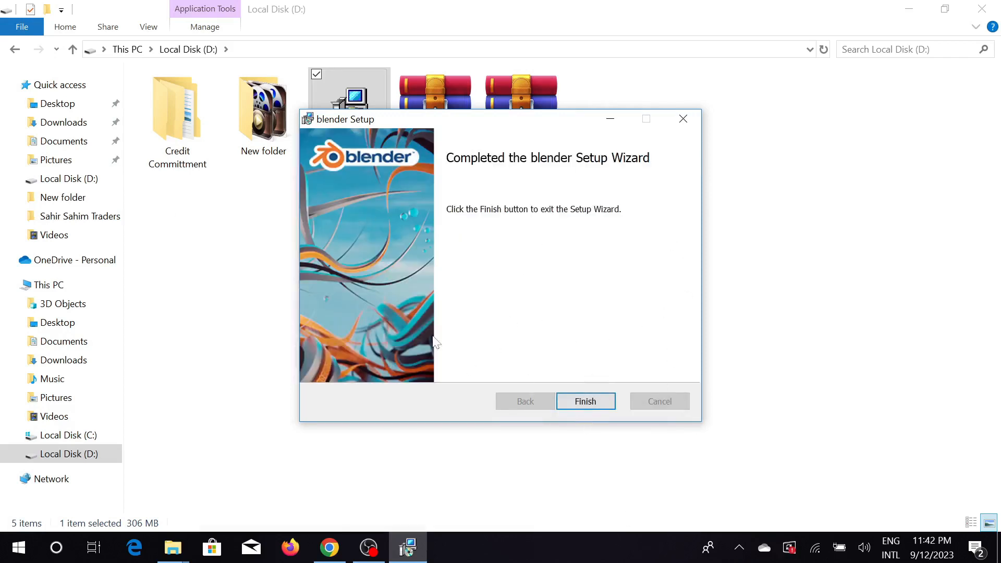
pyautogui.click(583, 401)
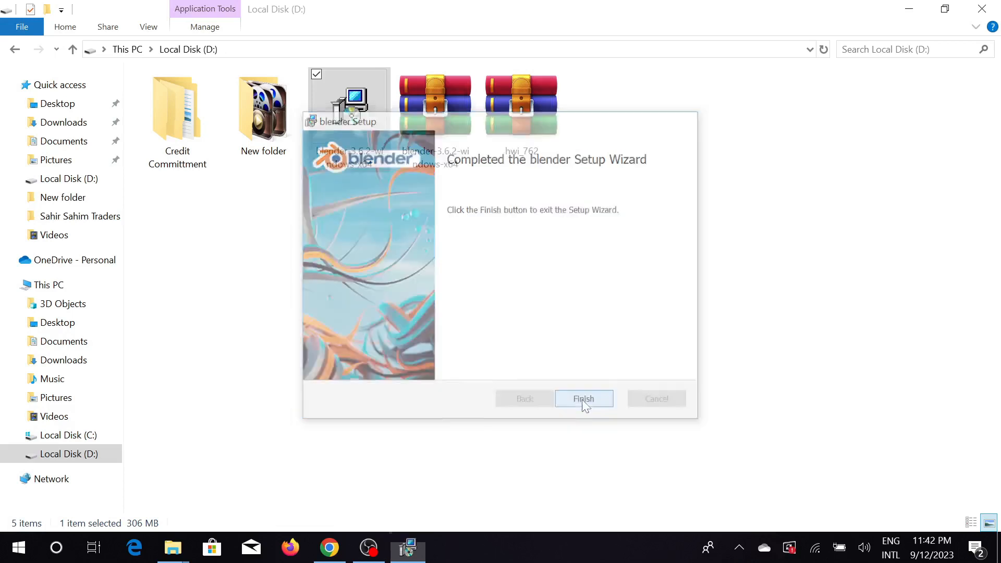
pyautogui.click(582, 398)
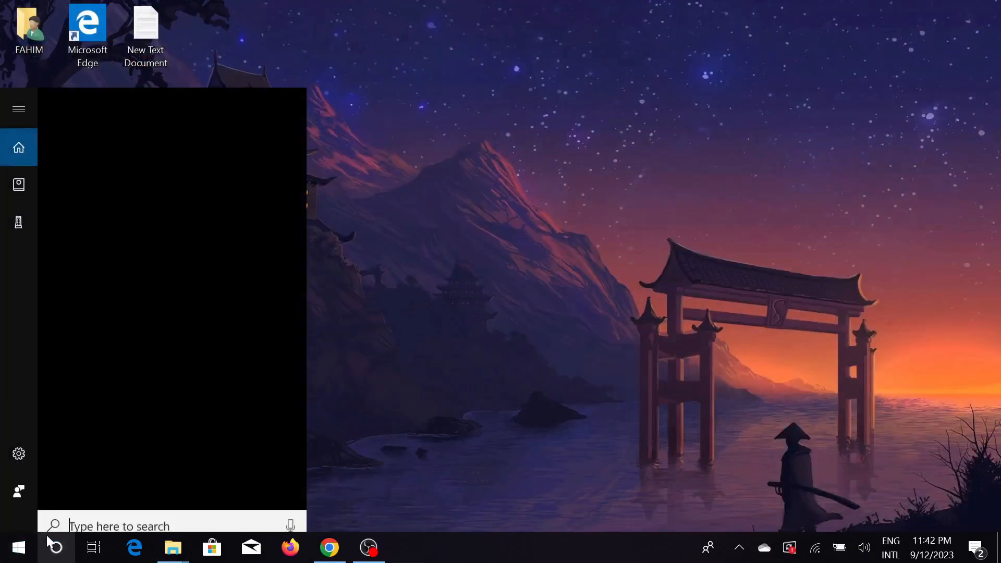
pyautogui.write('b')
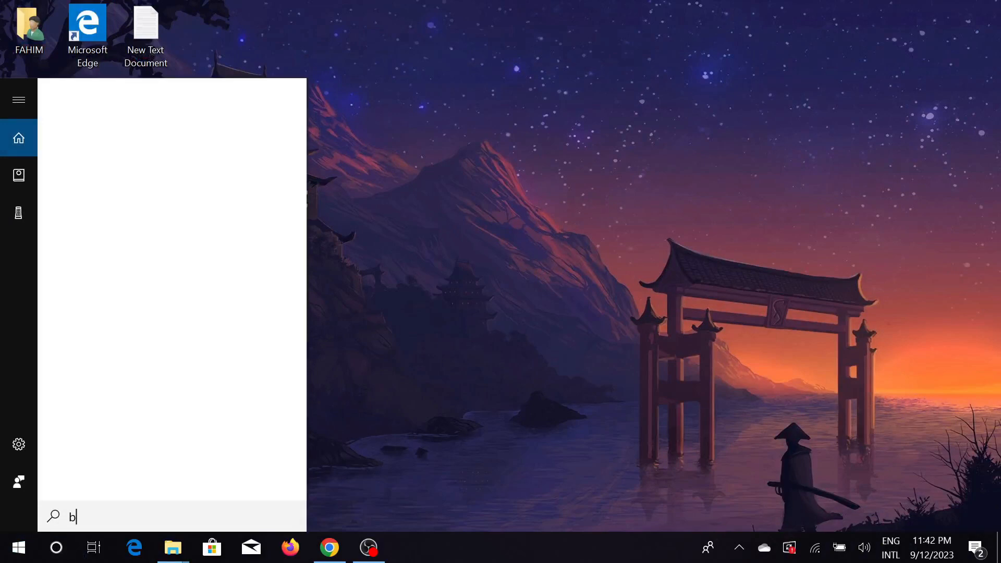
pyautogui.write('le')
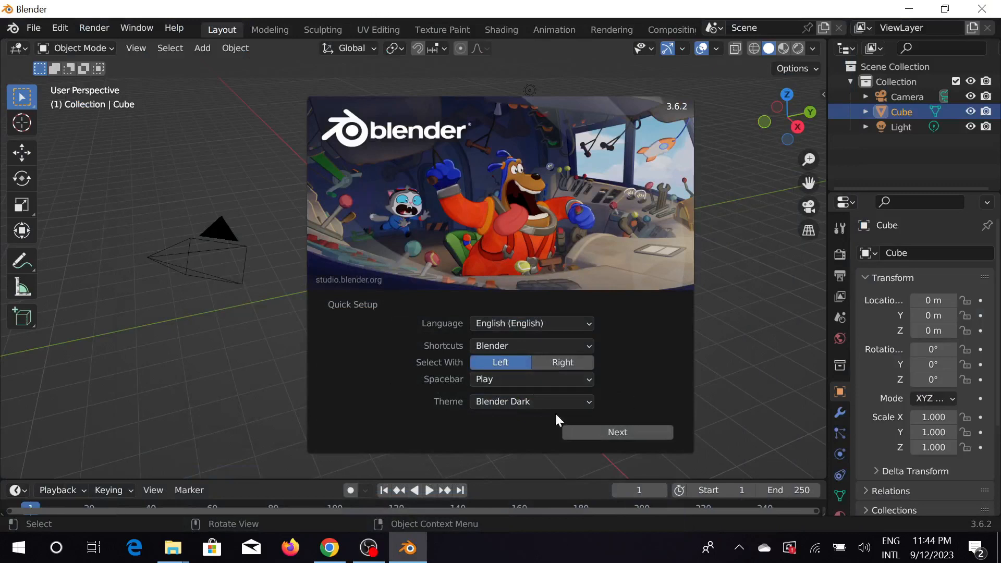
pyautogui.moveTo(699, 345)
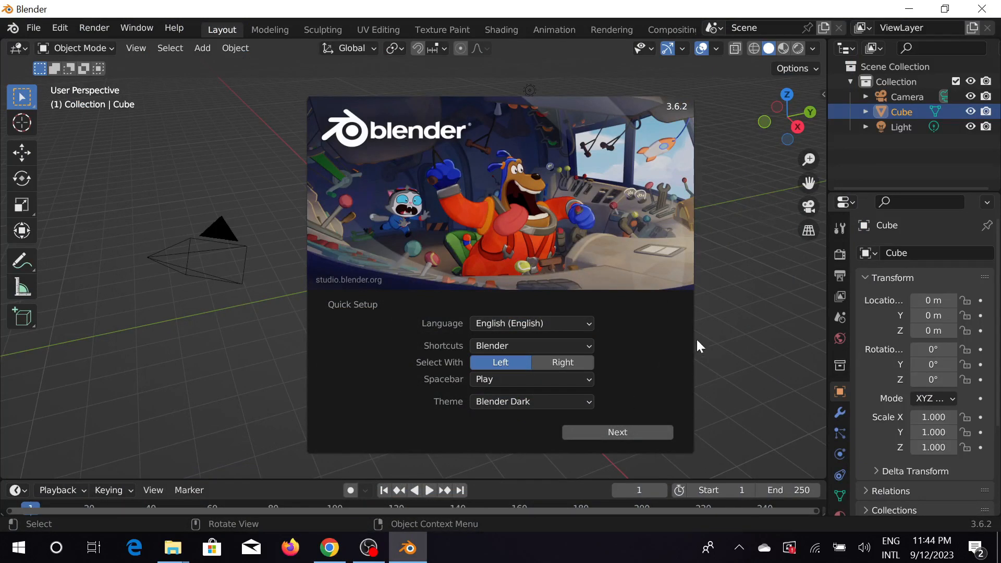
pyautogui.moveTo(753, 372)
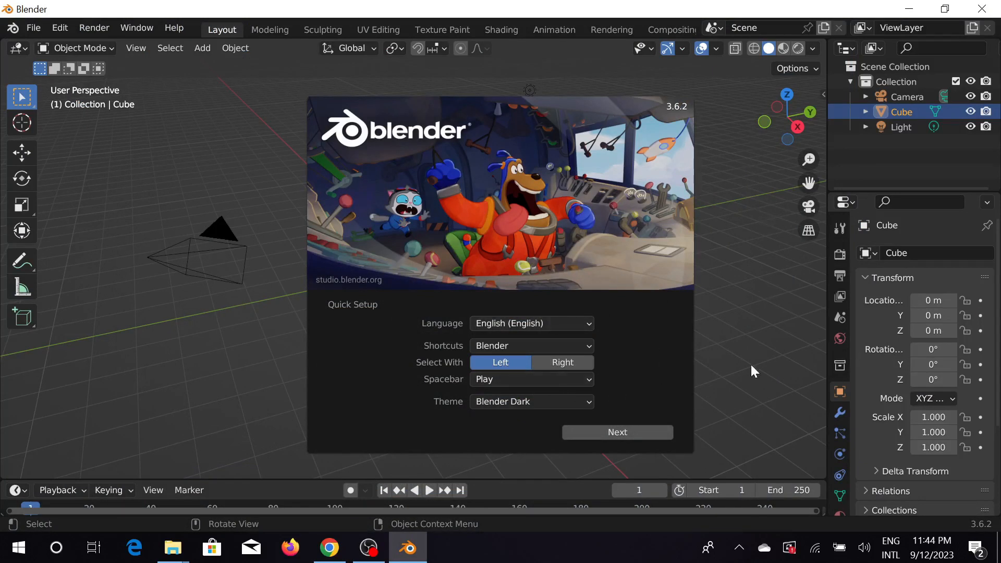
pyautogui.moveTo(434, 366)
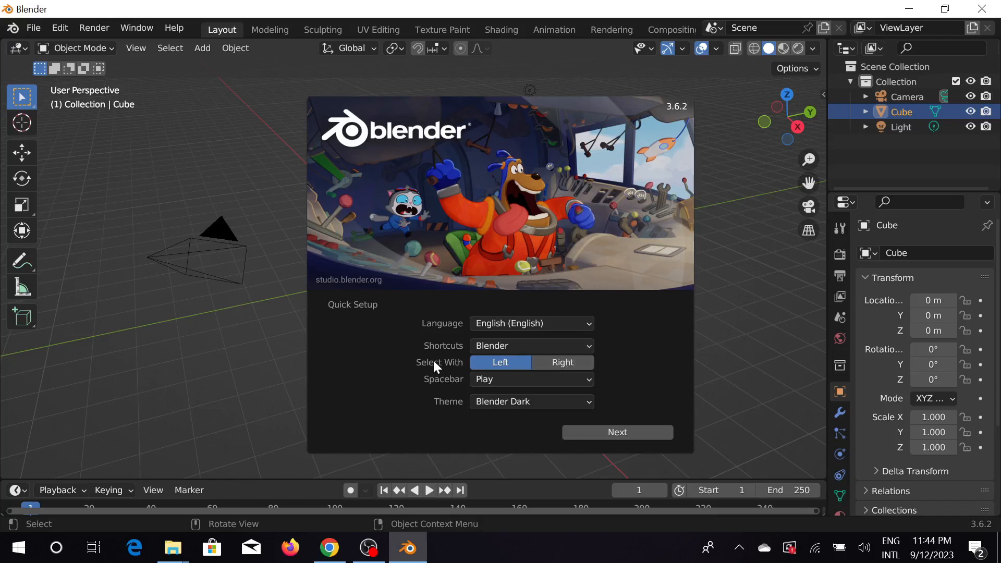
pyautogui.moveTo(563, 362)
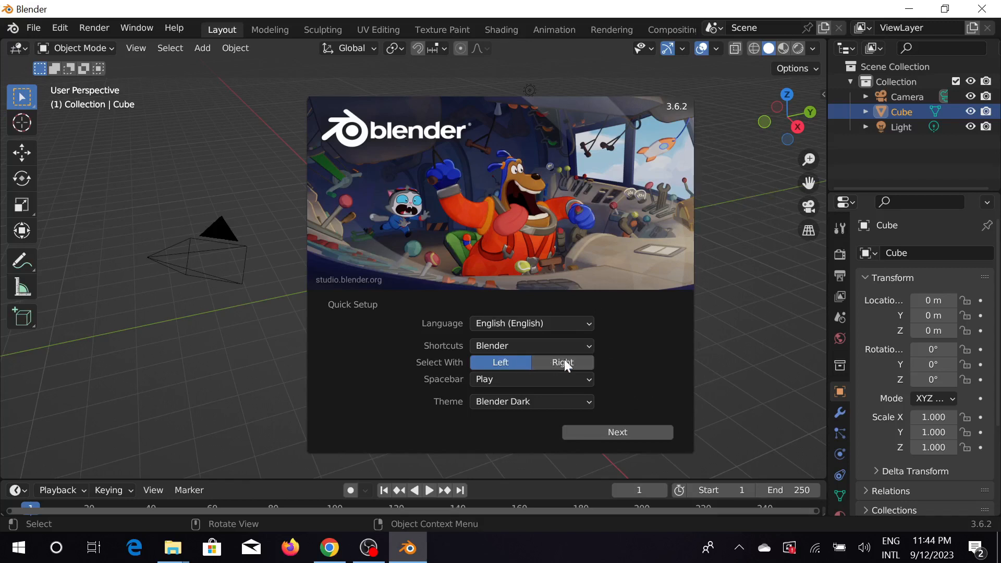
pyautogui.moveTo(563, 363)
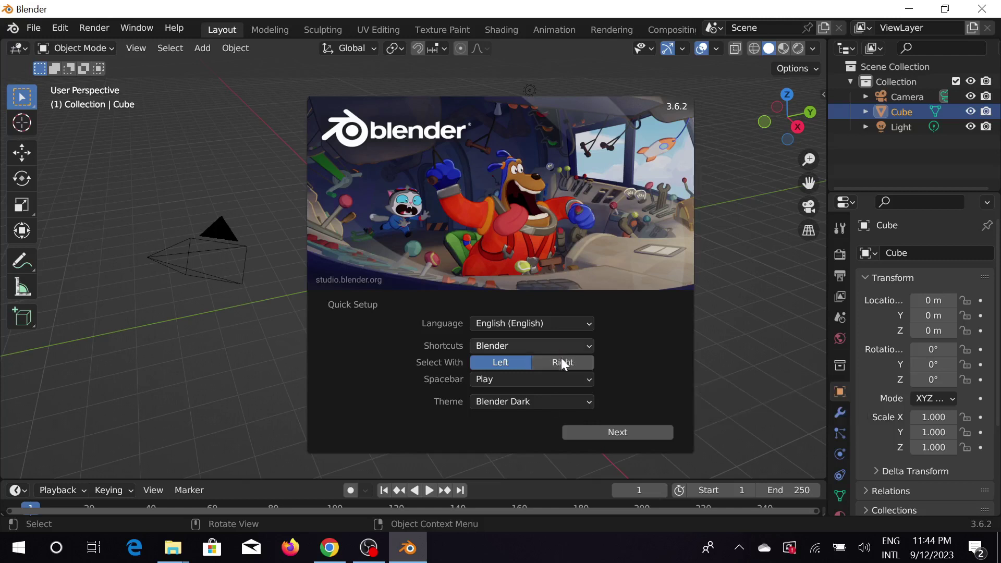
# Set Select With to Right in Quick Setup and dismiss the splash
pyautogui.click(561, 362)
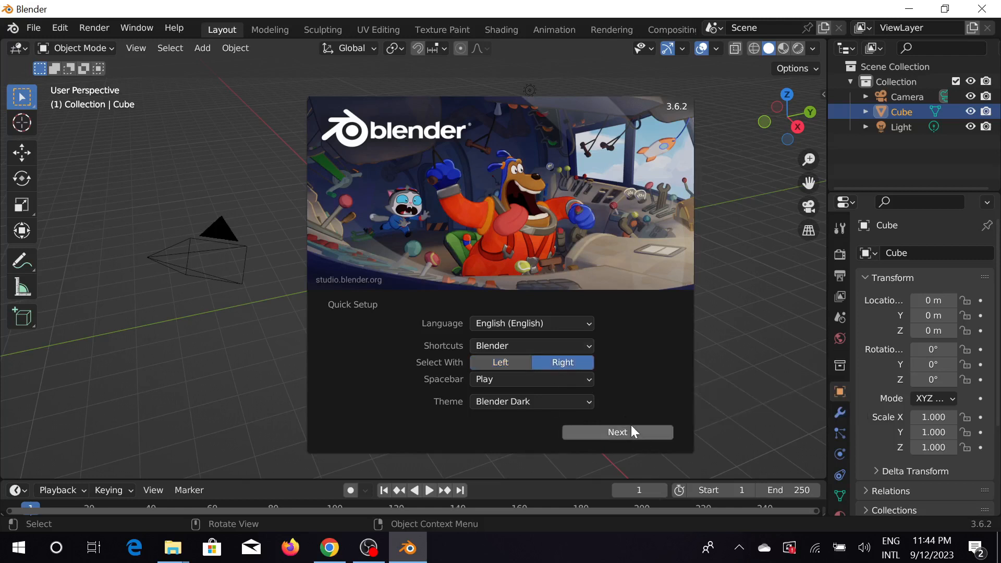
pyautogui.click(616, 433)
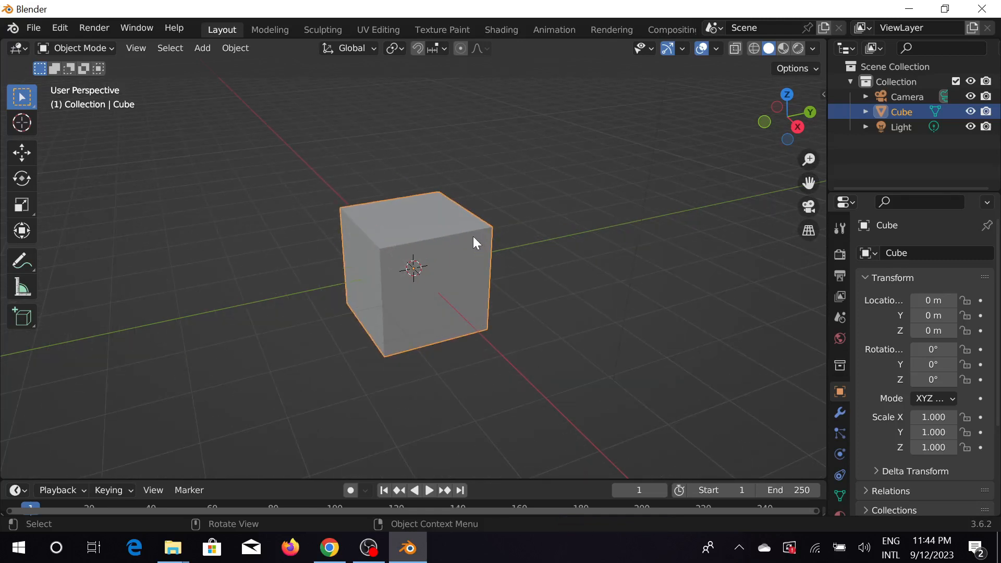
pyautogui.moveTo(578, 249)
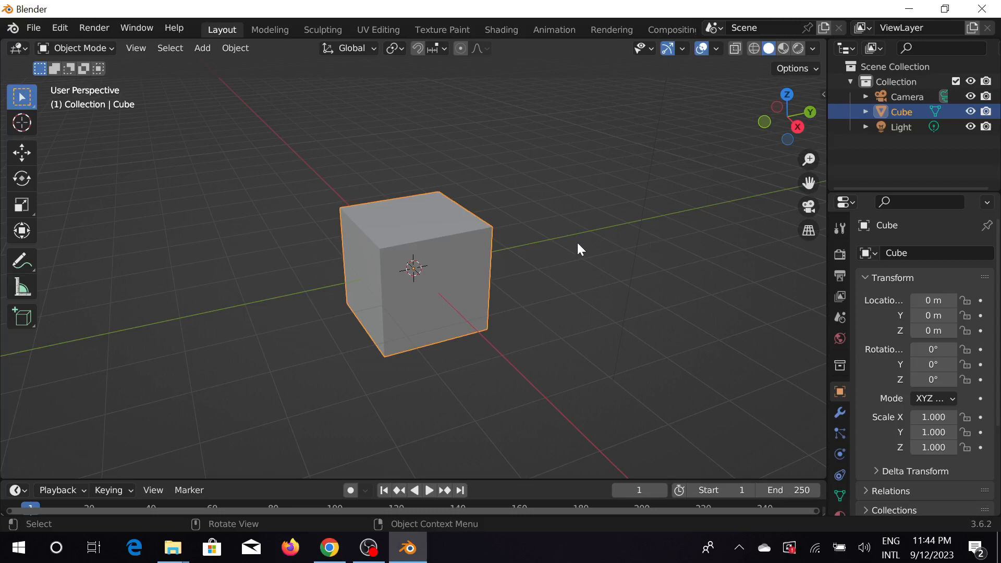
pyautogui.moveTo(585, 245)
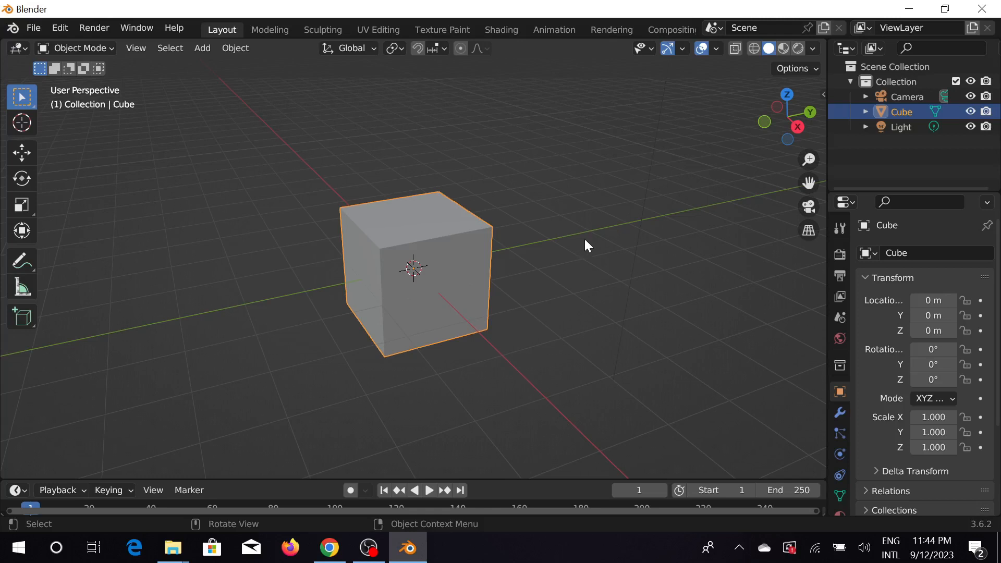
pyautogui.moveTo(359, 509)
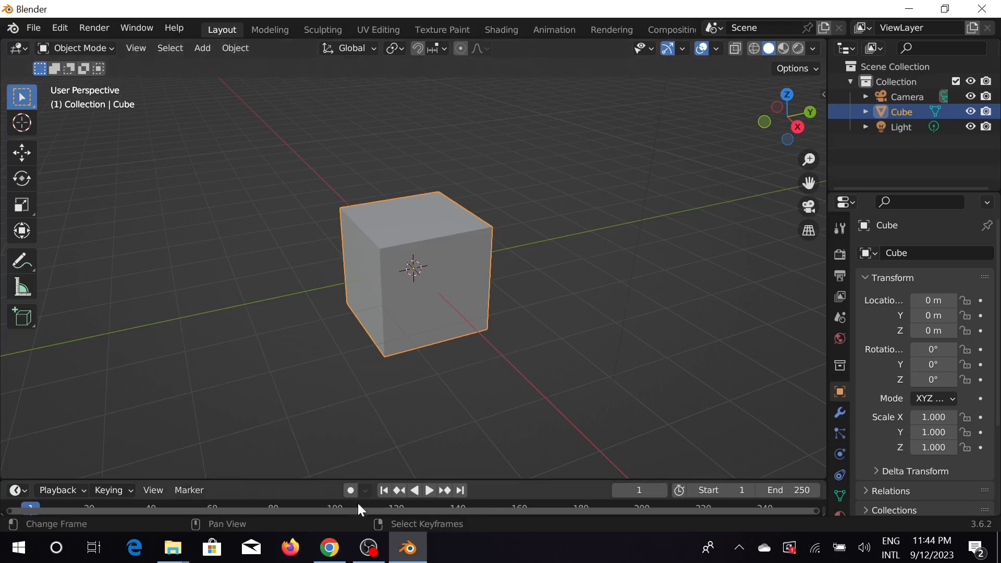